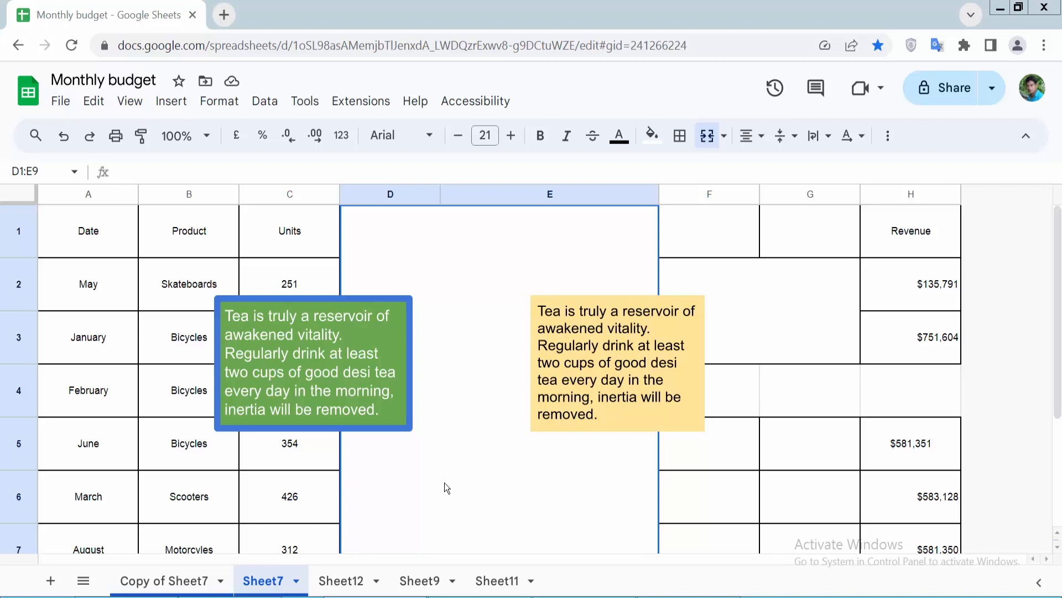
mouse_move(433, 489)
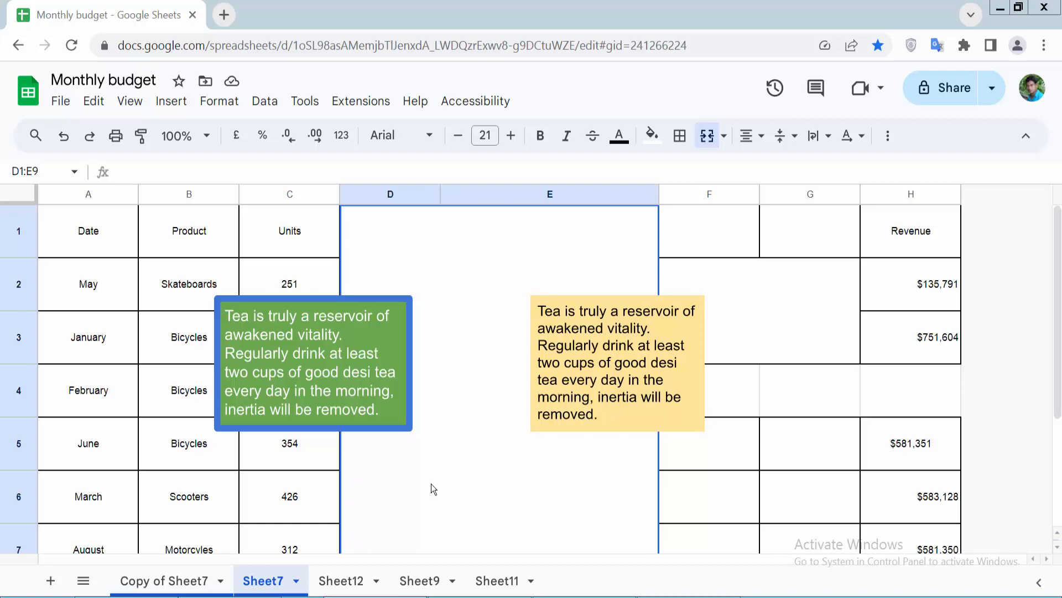
Reposition the green text box slightly left, over rows 3–5 across the Product and Units columns
left_click(311, 362)
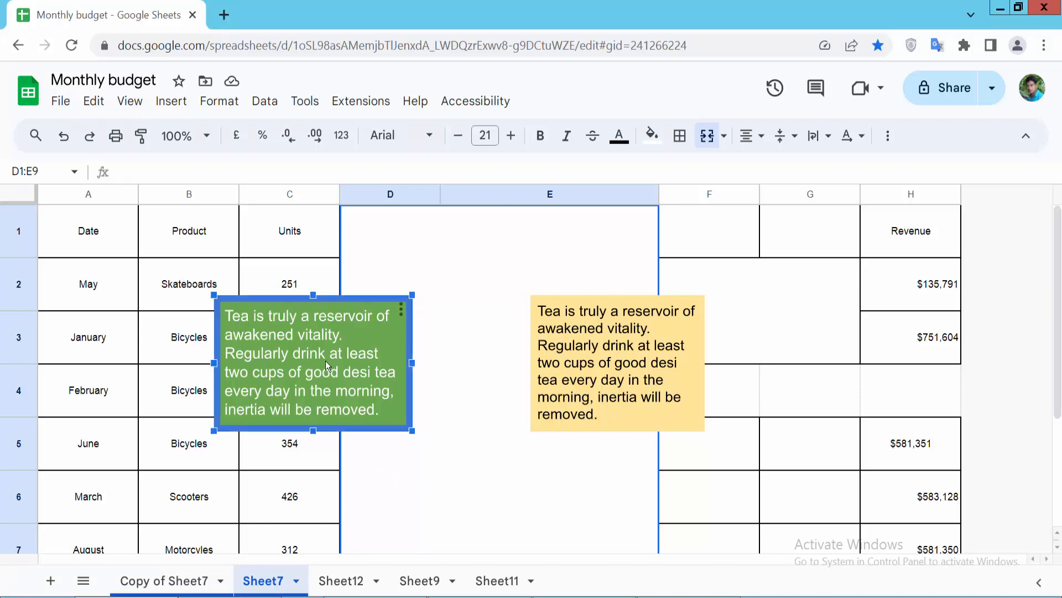
mouse_move(287, 350)
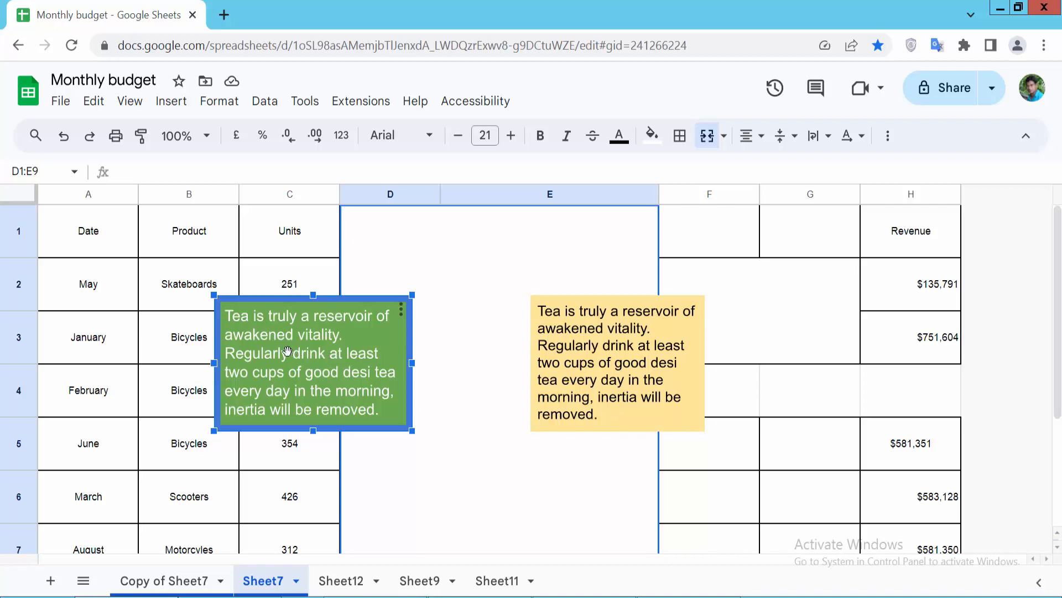
left_click_drag(314, 364, 296, 438)
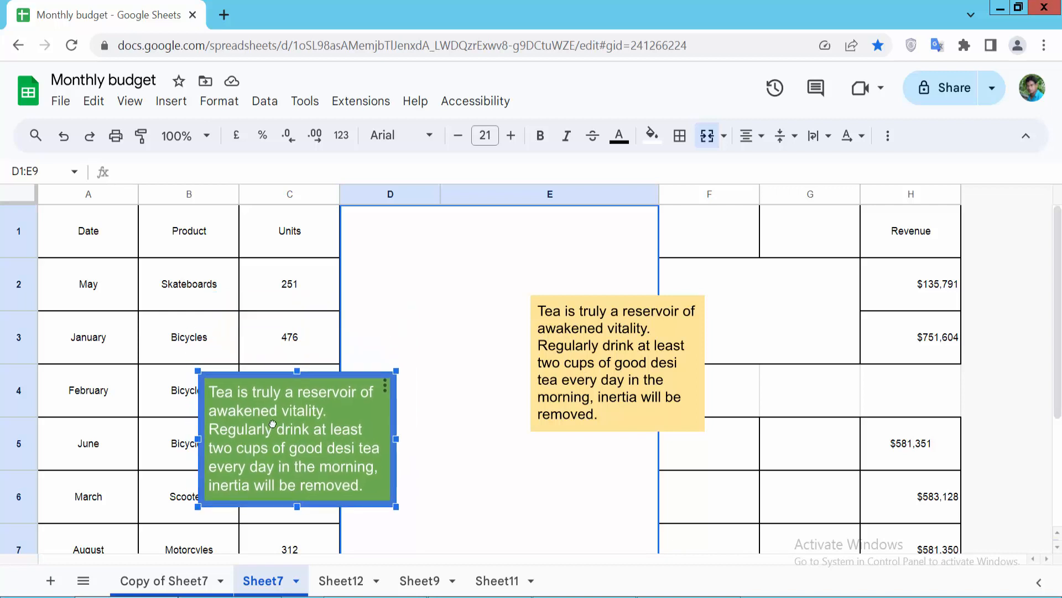
left_click_drag(295, 439, 281, 376)
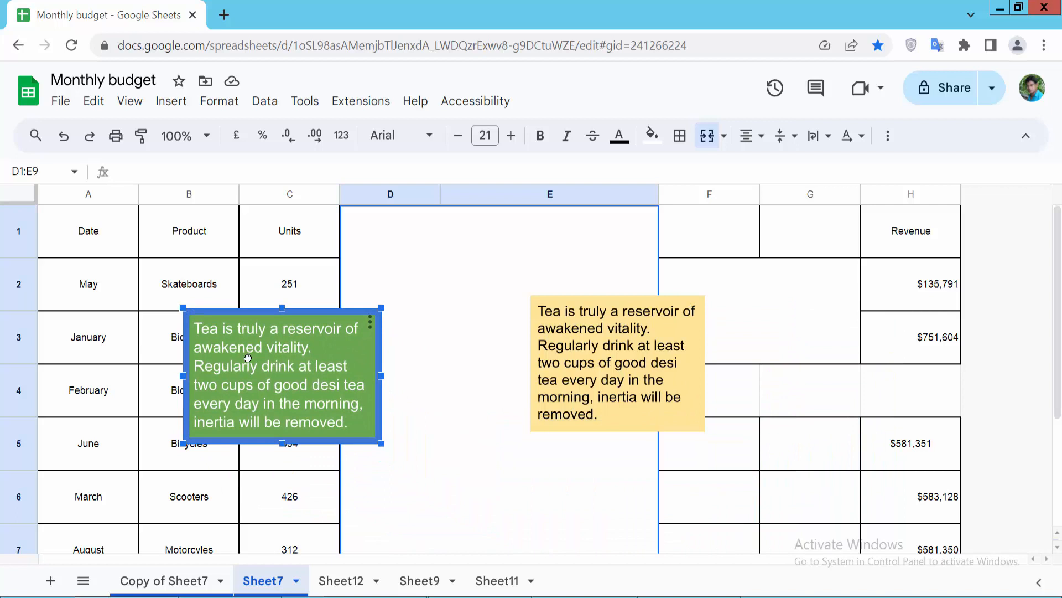
Drag the yellow text box into column E, level with the green box
left_click_drag(616, 362, 735, 405)
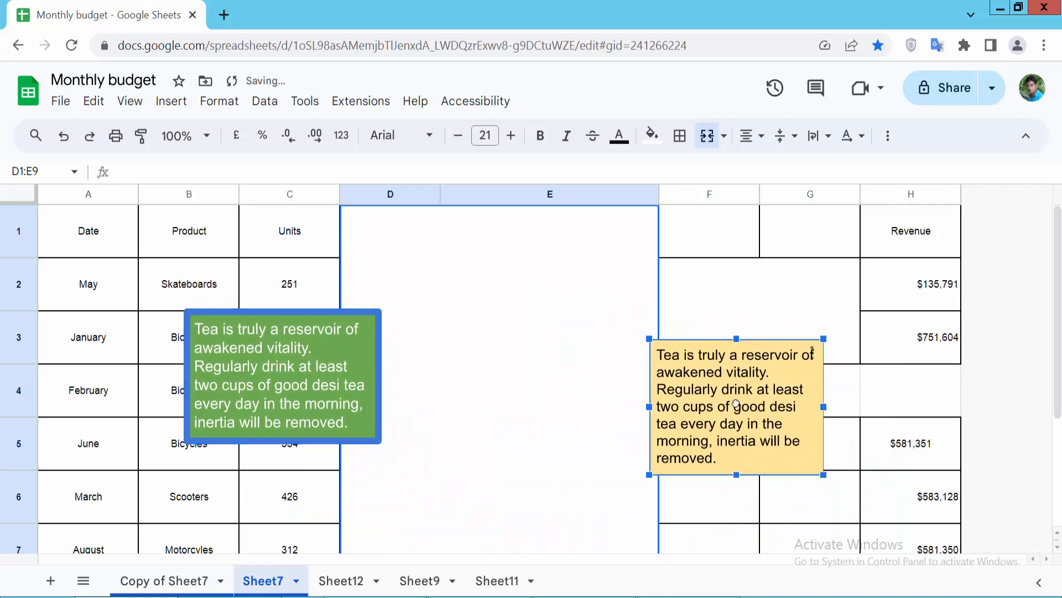
left_click_drag(735, 403, 555, 371)
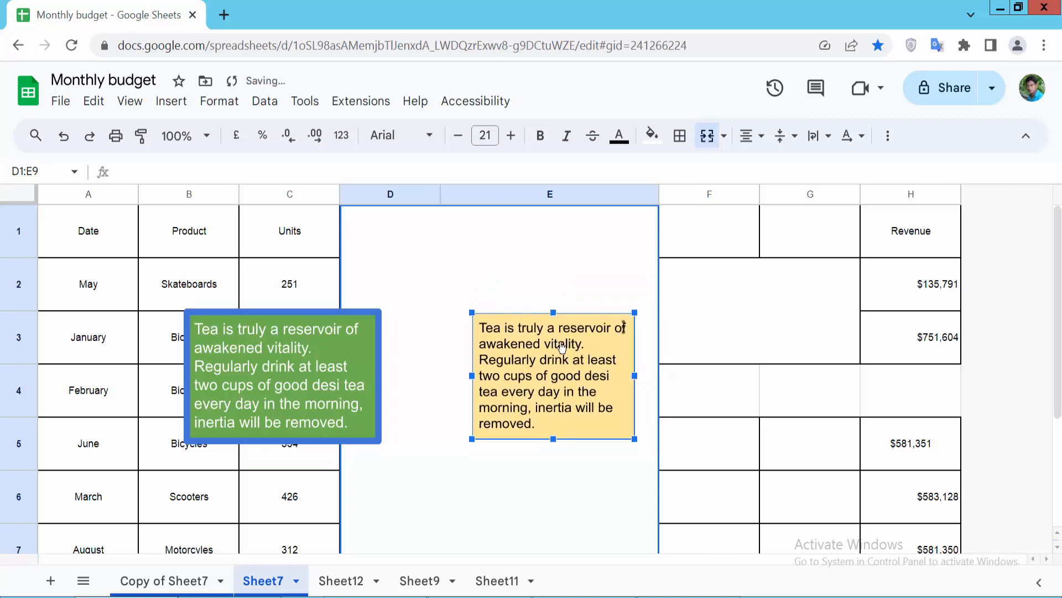
mouse_move(541, 363)
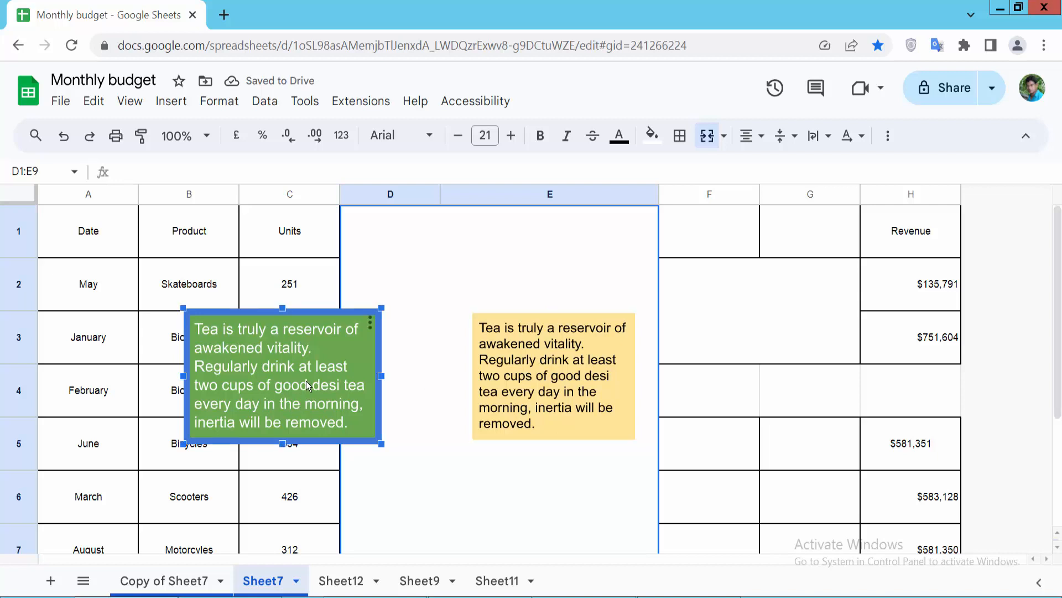
mouse_move(306, 379)
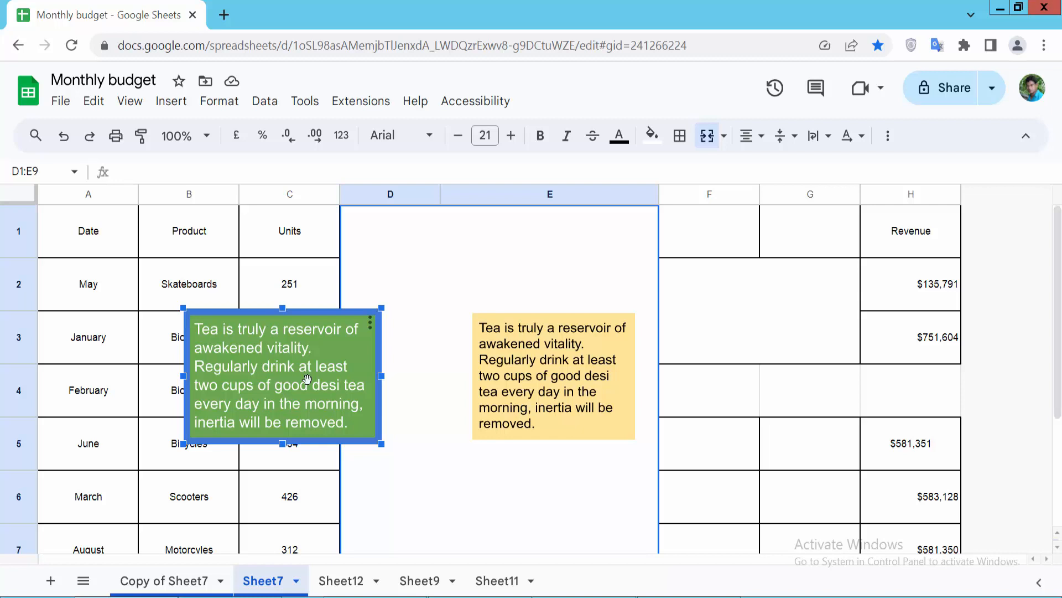
mouse_move(536, 371)
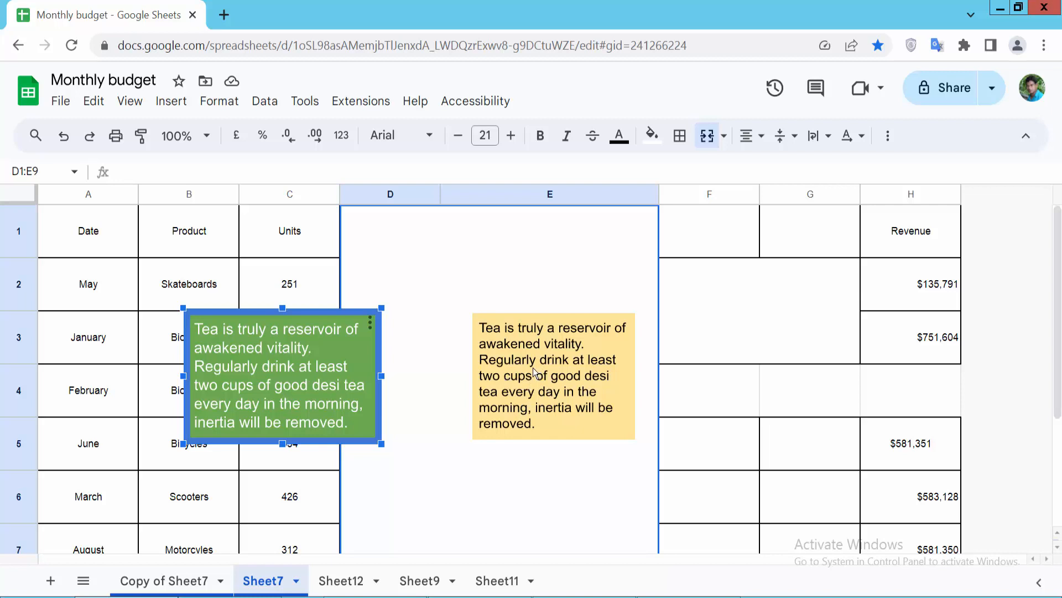
Drag the selected green and yellow boxes together slightly down and to the left
left_click_drag(283, 377, 366, 380)
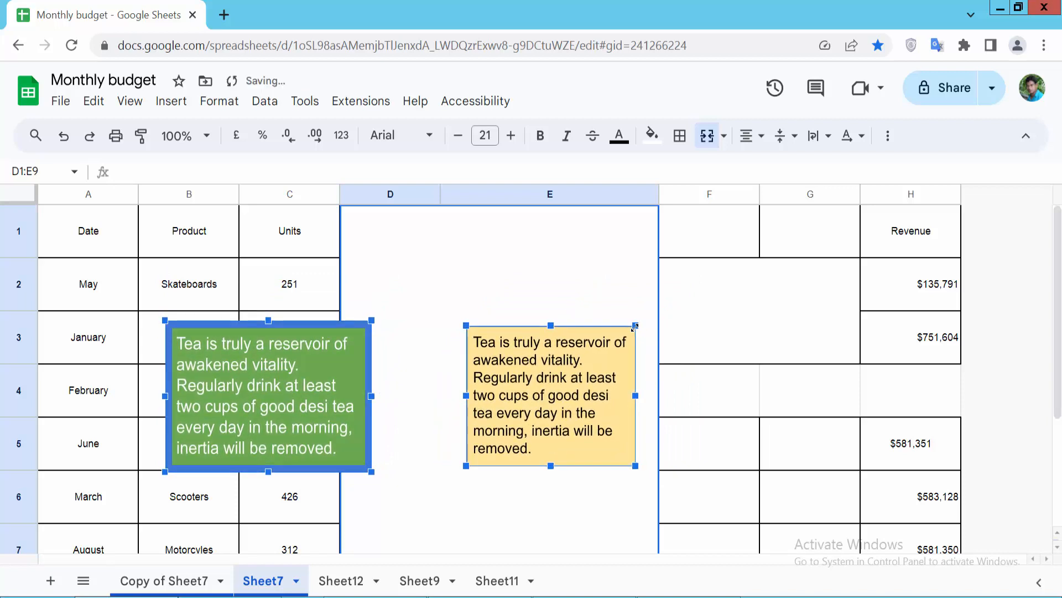
mouse_move(581, 266)
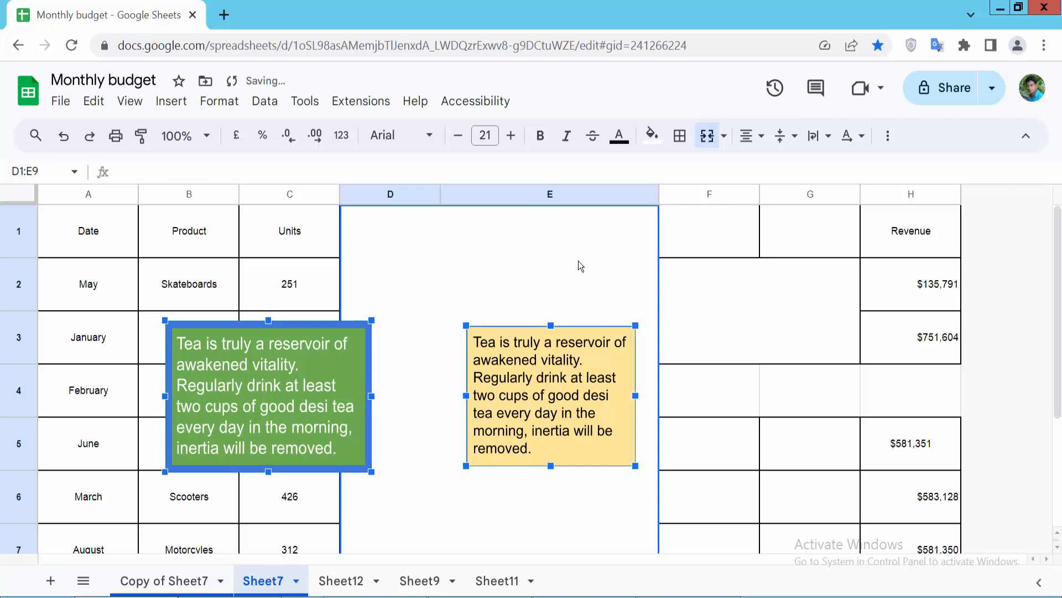